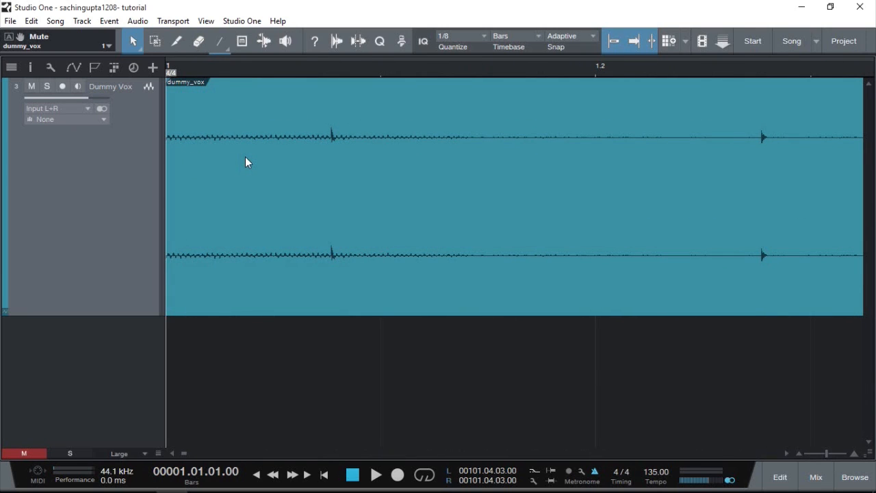
{"action": "mouse_move", "coordinate": [298, 134]}
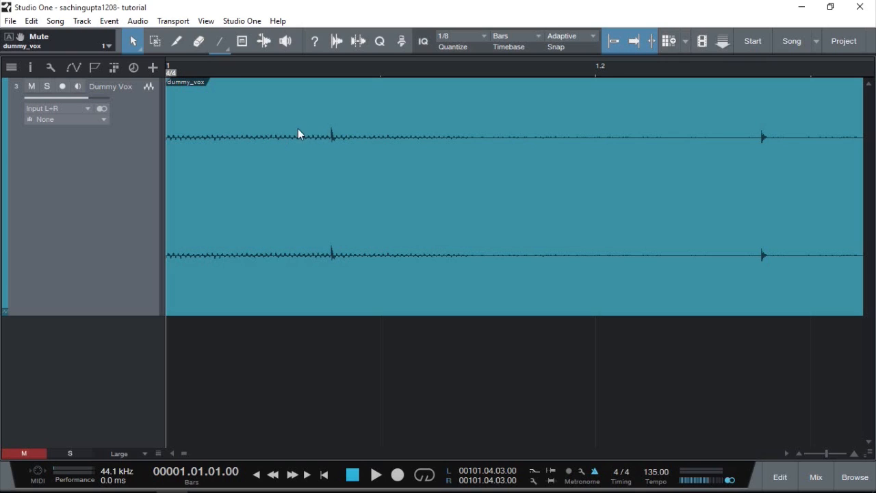
{"action": "mouse_move", "coordinate": [323, 184]}
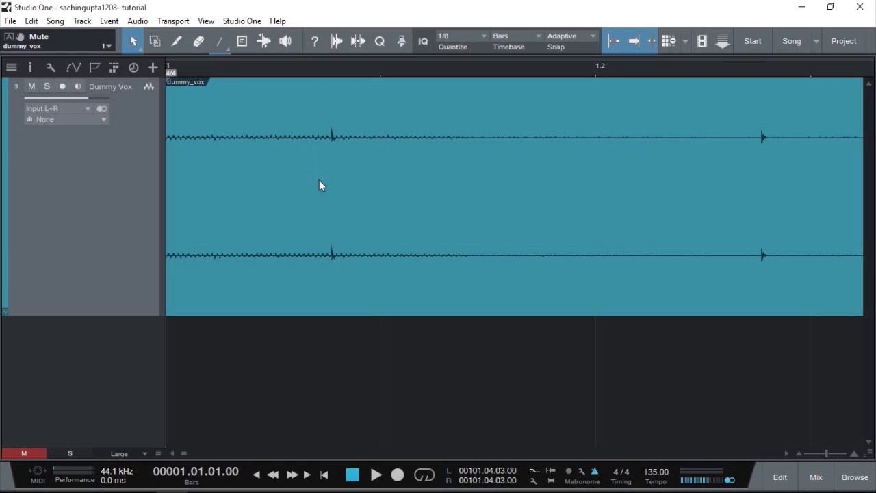
{"action": "mouse_move", "coordinate": [323, 142]}
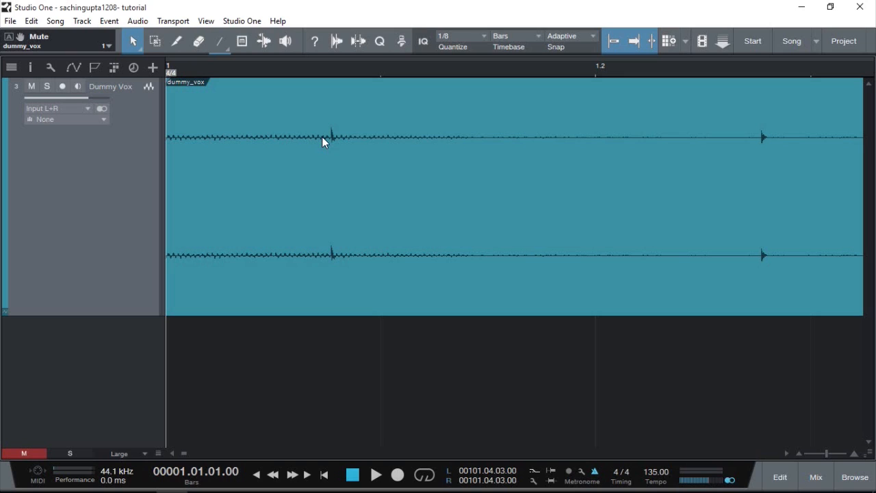
{"action": "mouse_move", "coordinate": [334, 134]}
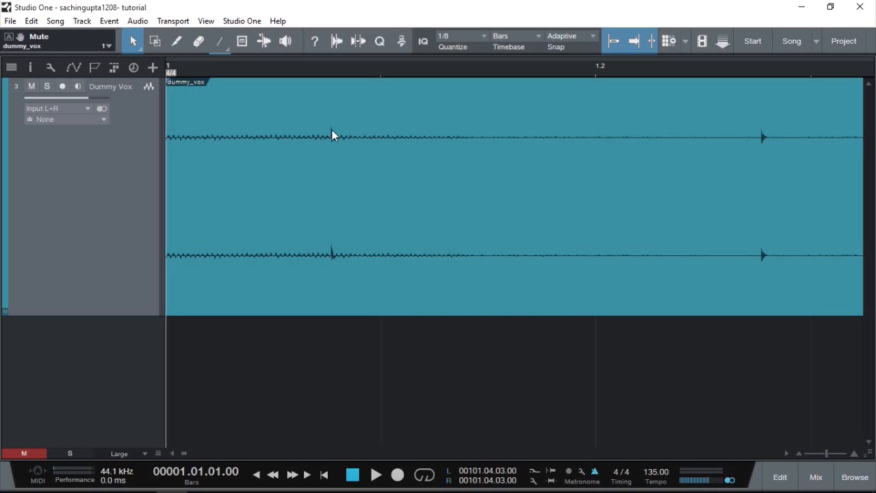
{"action": "mouse_move", "coordinate": [316, 154]}
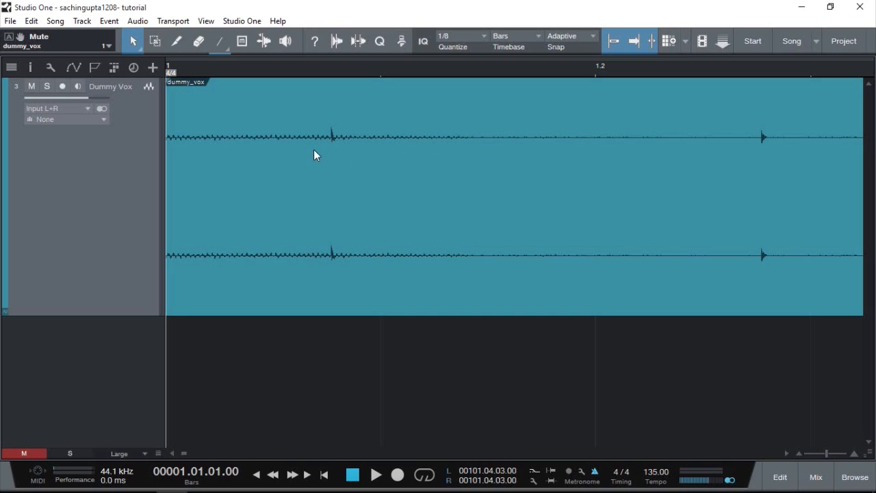
{"action": "mouse_move", "coordinate": [298, 139]}
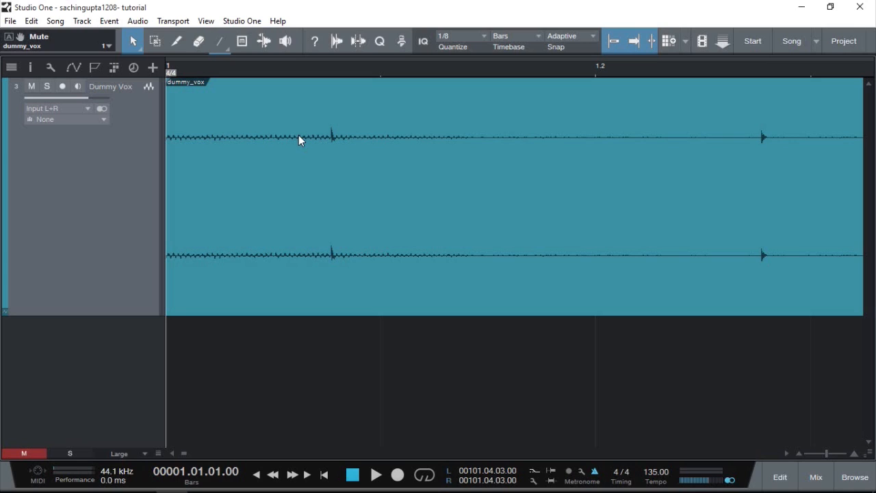
{"action": "mouse_move", "coordinate": [296, 140]}
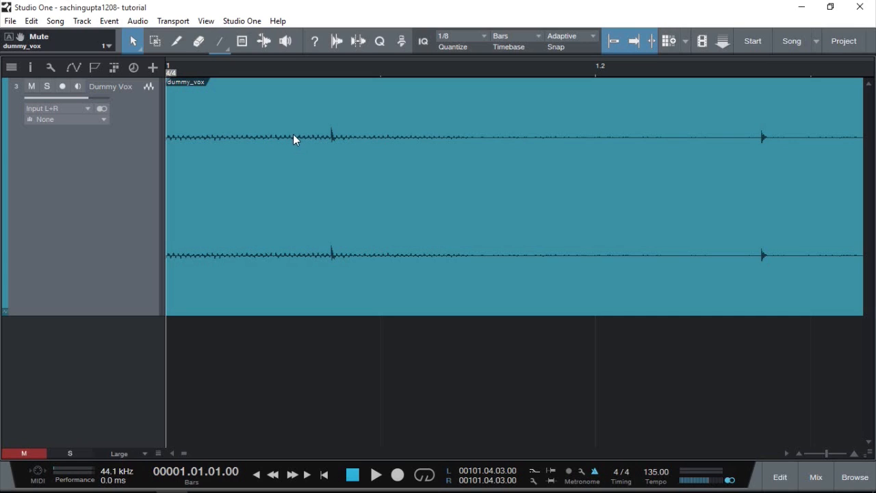
{"action": "mouse_move", "coordinate": [291, 134]}
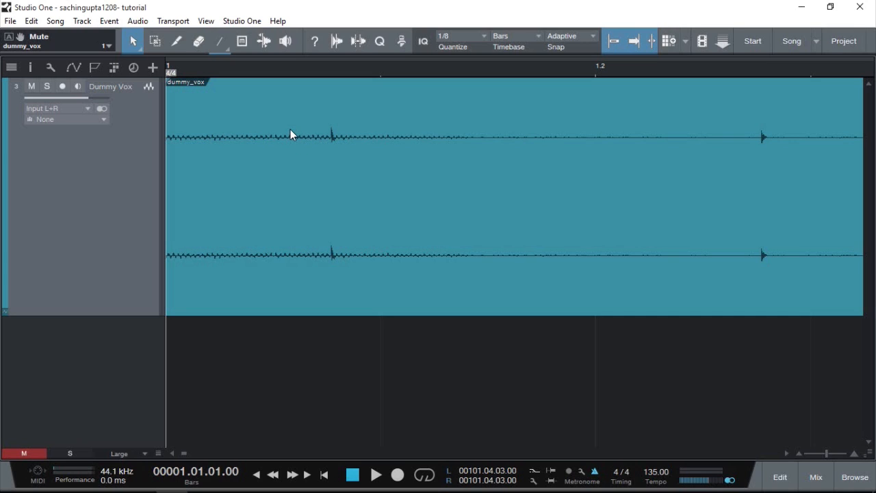
{"action": "mouse_move", "coordinate": [340, 135]}
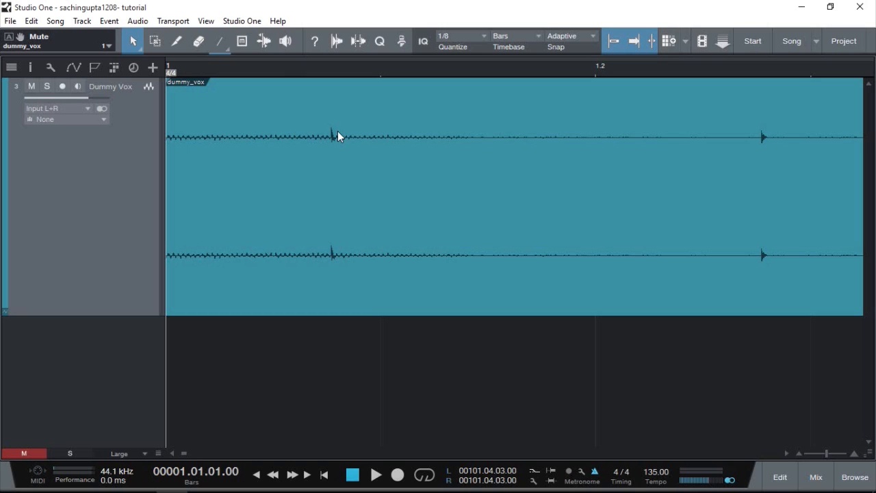
{"action": "mouse_move", "coordinate": [380, 156]}
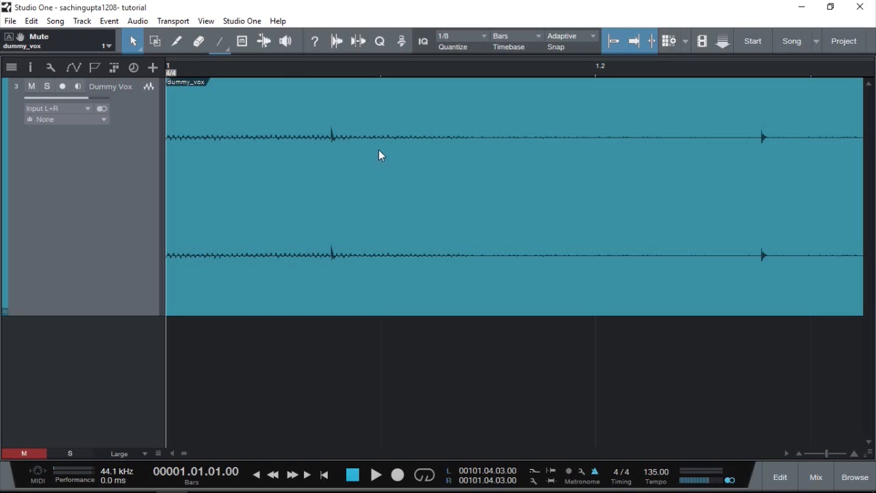
{"action": "mouse_move", "coordinate": [377, 155]}
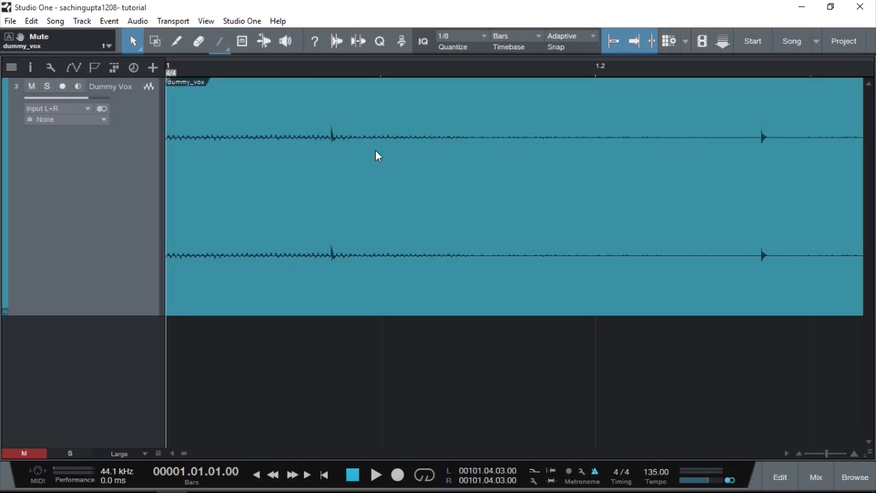
{"action": "mouse_move", "coordinate": [140, 93]}
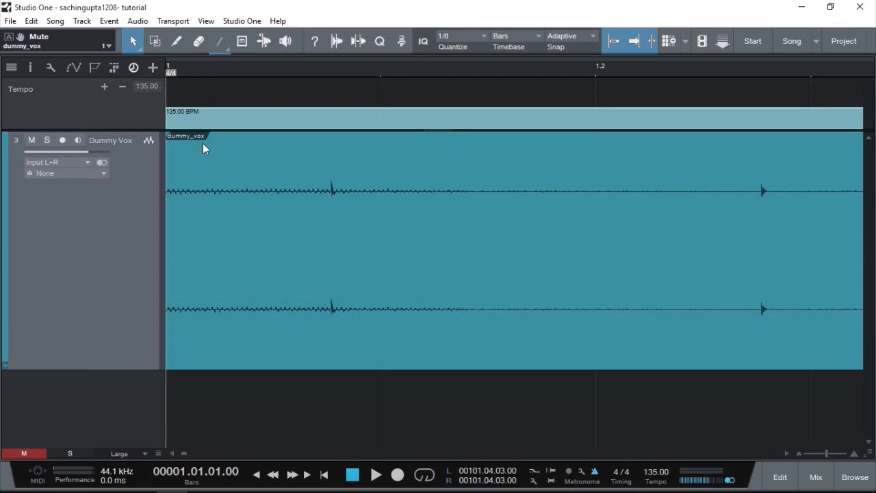
{"action": "mouse_move", "coordinate": [303, 192]}
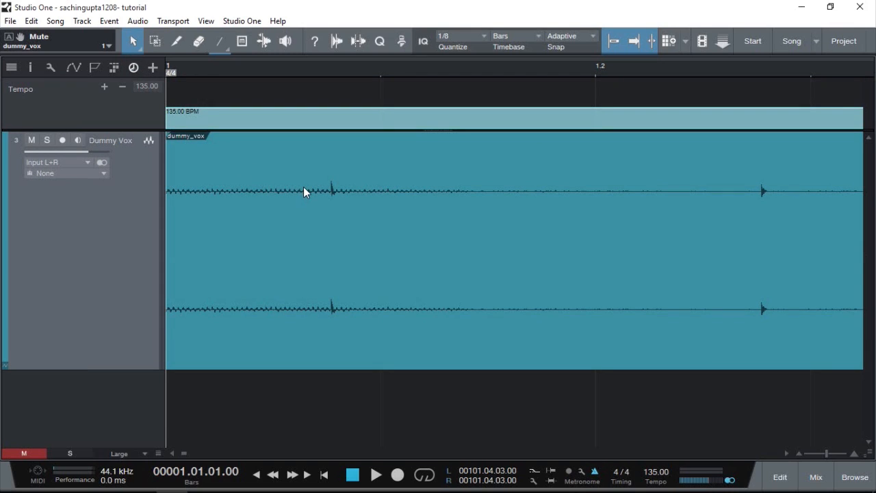
- Set the time signature at bar 1 on the ruler to 1/8
{"action": "double_click", "coordinate": [170, 71]}
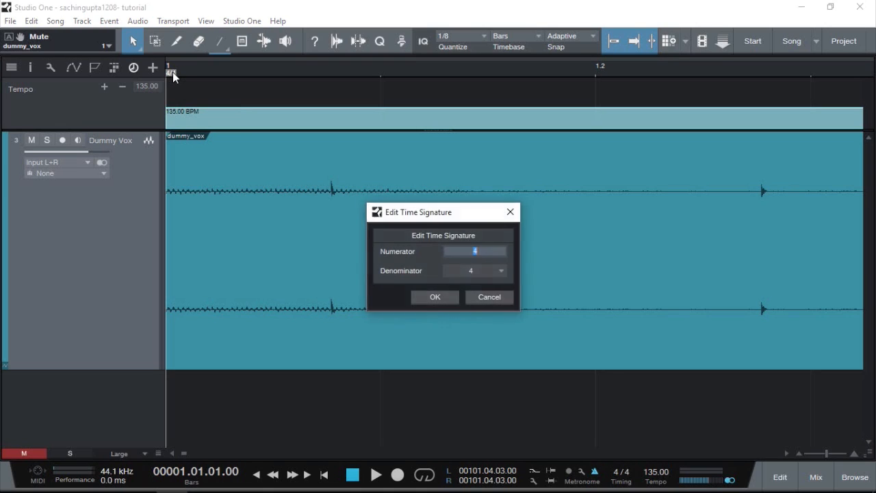
{"action": "left_click", "coordinate": [473, 271]}
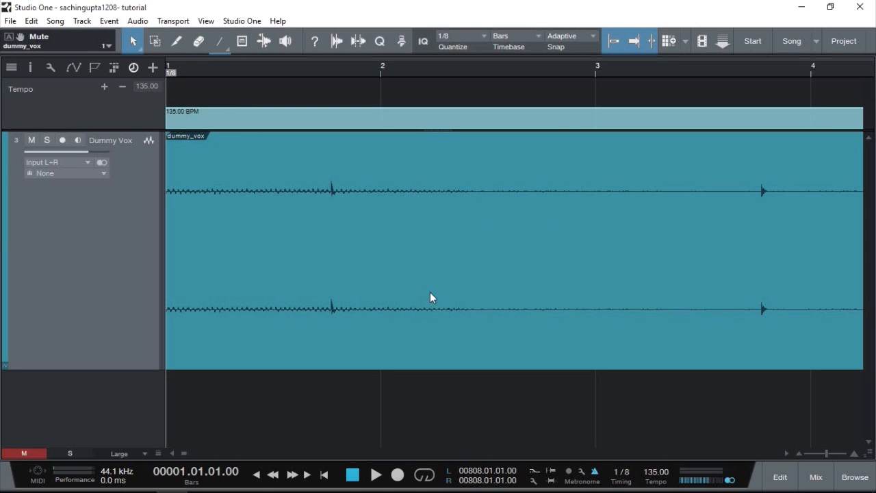
{"action": "mouse_move", "coordinate": [436, 293]}
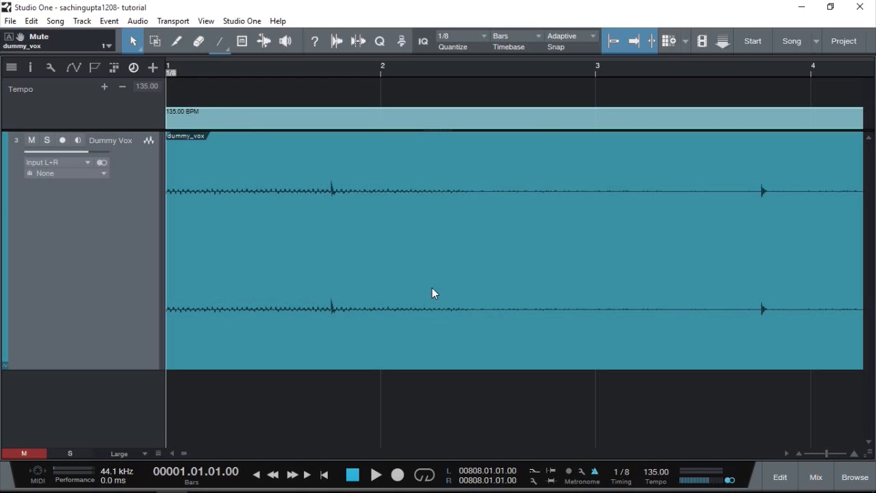
{"action": "mouse_move", "coordinate": [437, 266]}
{"action": "type", "text": "174"}
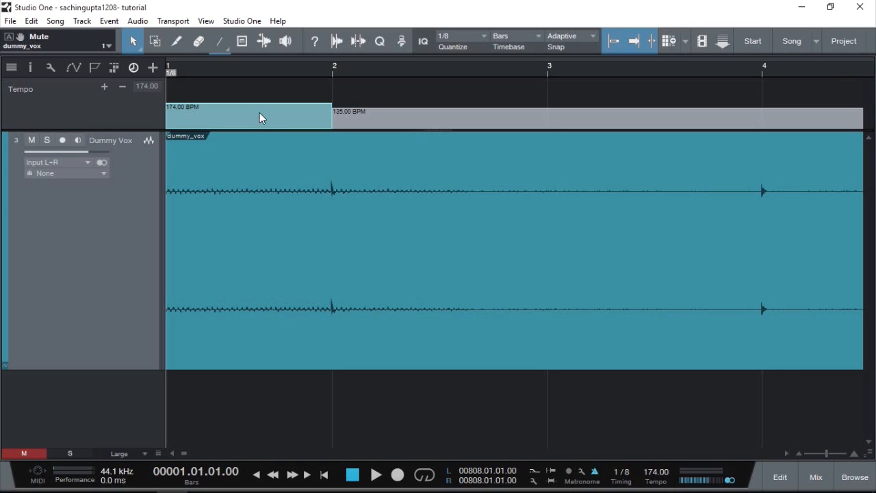
{"action": "mouse_move", "coordinate": [387, 210]}
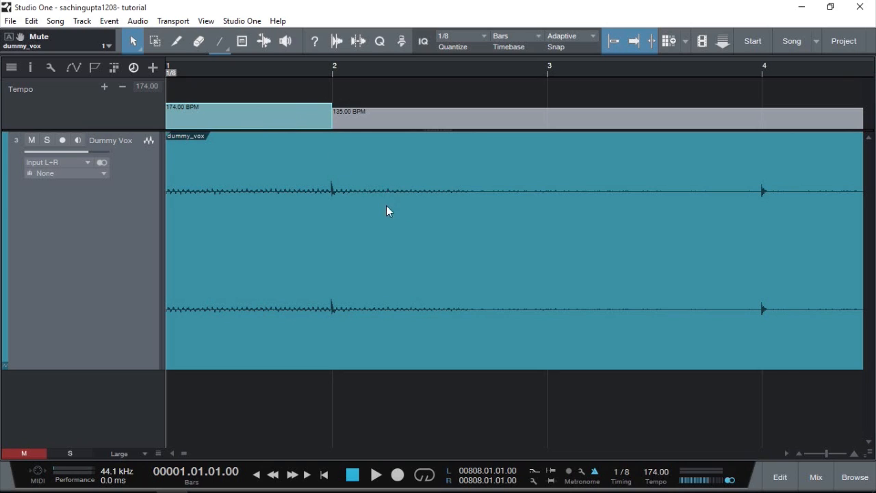
{"action": "mouse_move", "coordinate": [343, 89]}
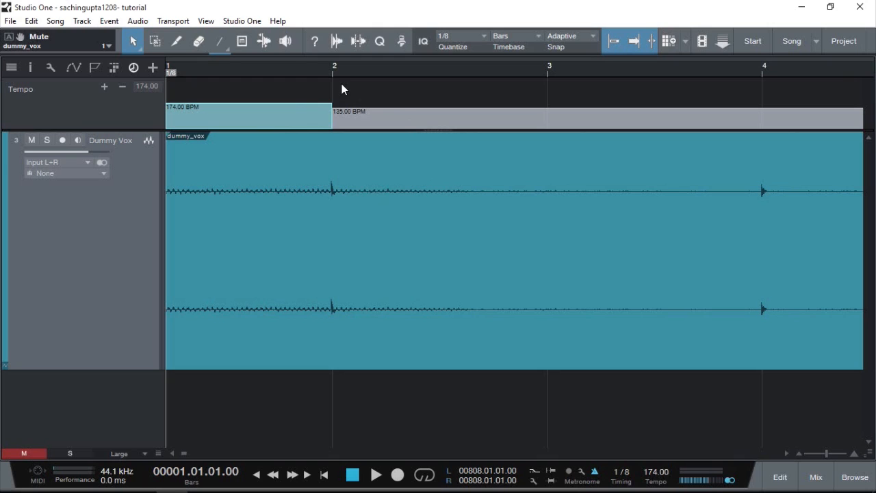
- Insert a 4/4 time signature change at bar 2 via the ruler menu
{"action": "right_click", "coordinate": [334, 89]}
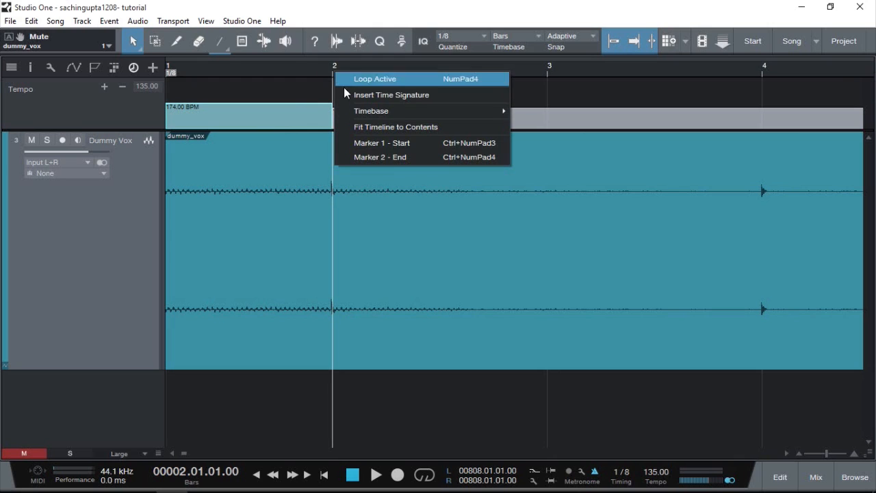
{"action": "left_click", "coordinate": [391, 95]}
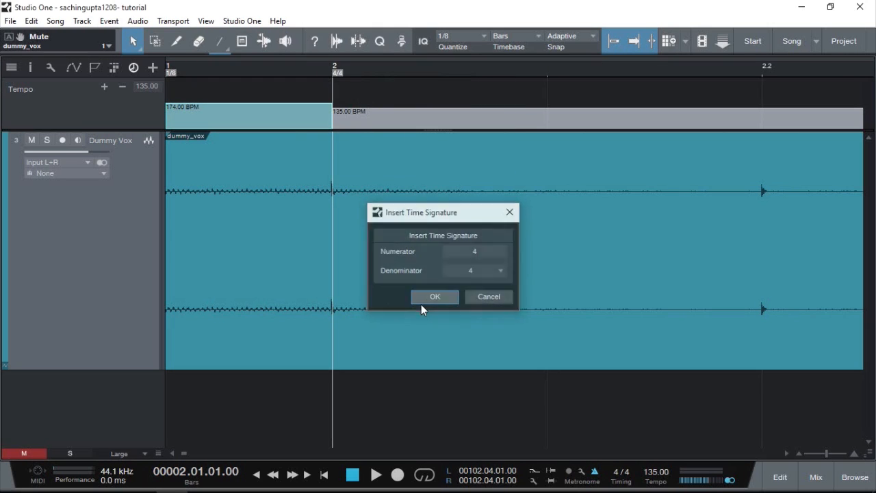
{"action": "left_click", "coordinate": [436, 295]}
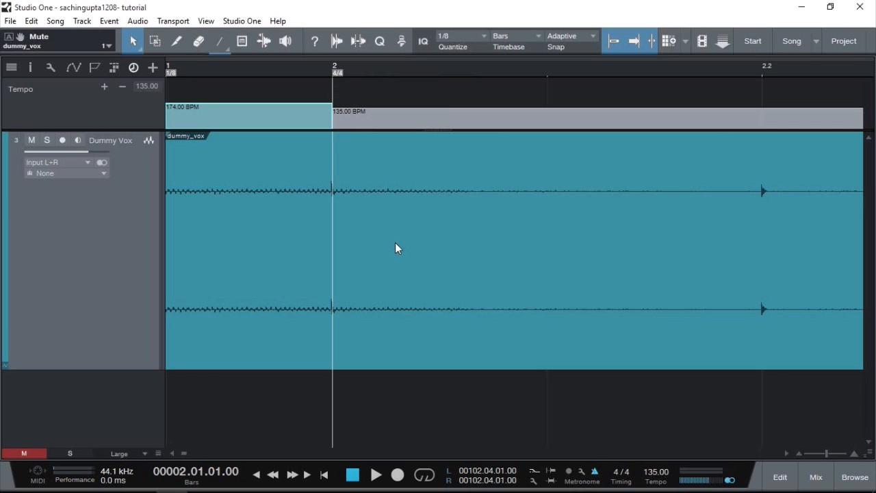
{"action": "mouse_move", "coordinate": [345, 85]}
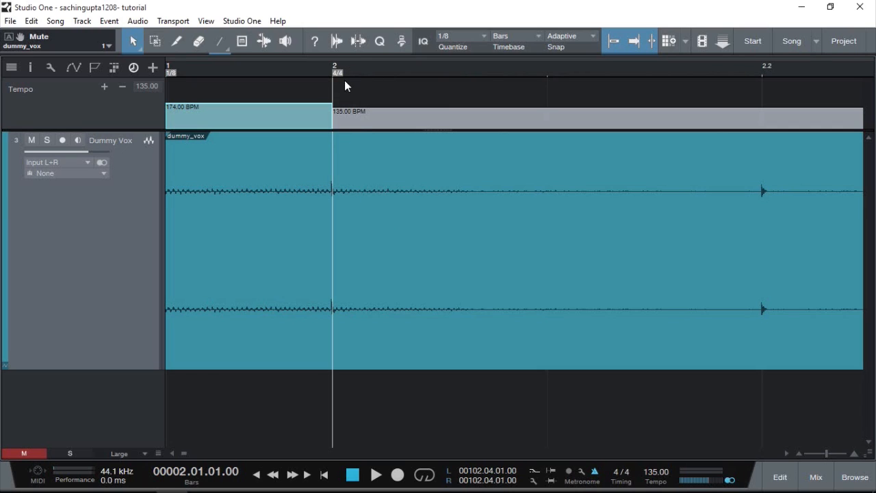
- Select the 135 BPM tempo section at bar 2 and start playback
{"action": "left_click", "coordinate": [356, 117]}
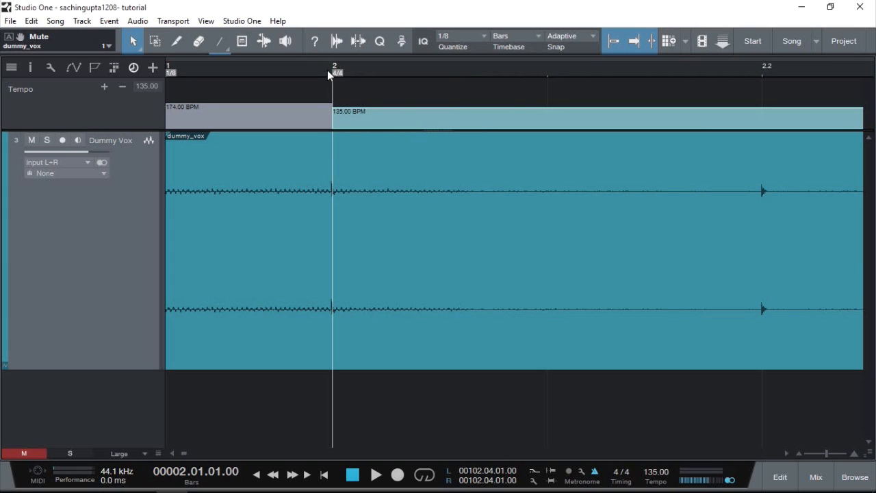
{"action": "left_click", "coordinate": [375, 473]}
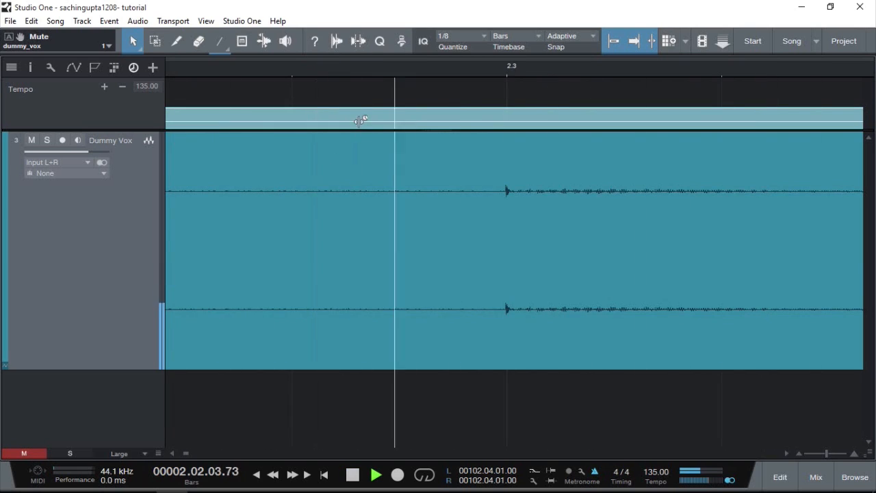